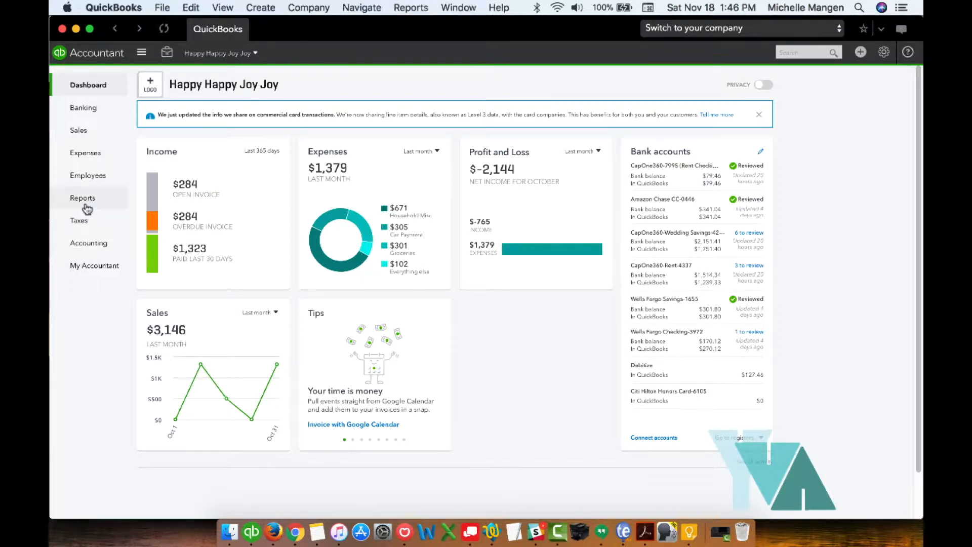
Step: Open Reports to view the custom reports grouped As Needed, Monthly and Year End
left_click(82, 198)
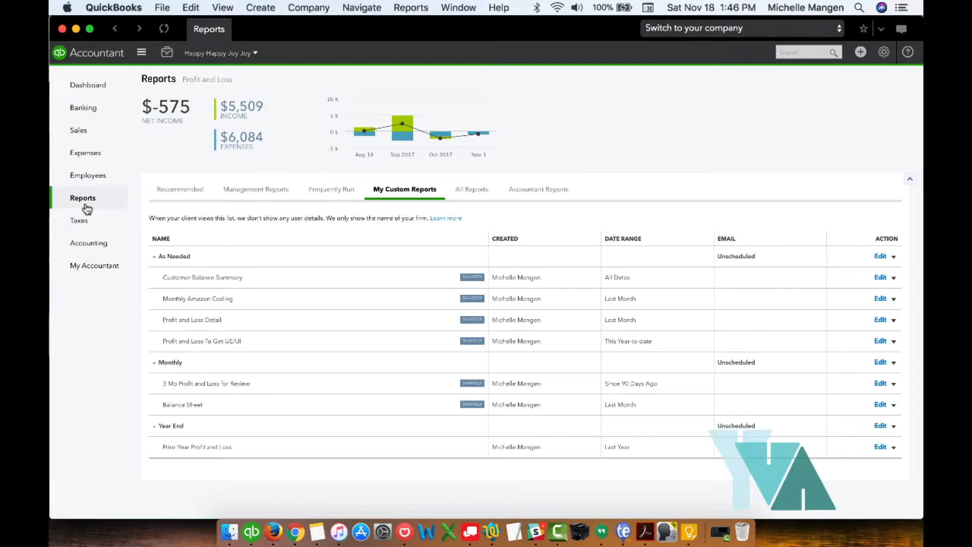
mouse_move(179, 196)
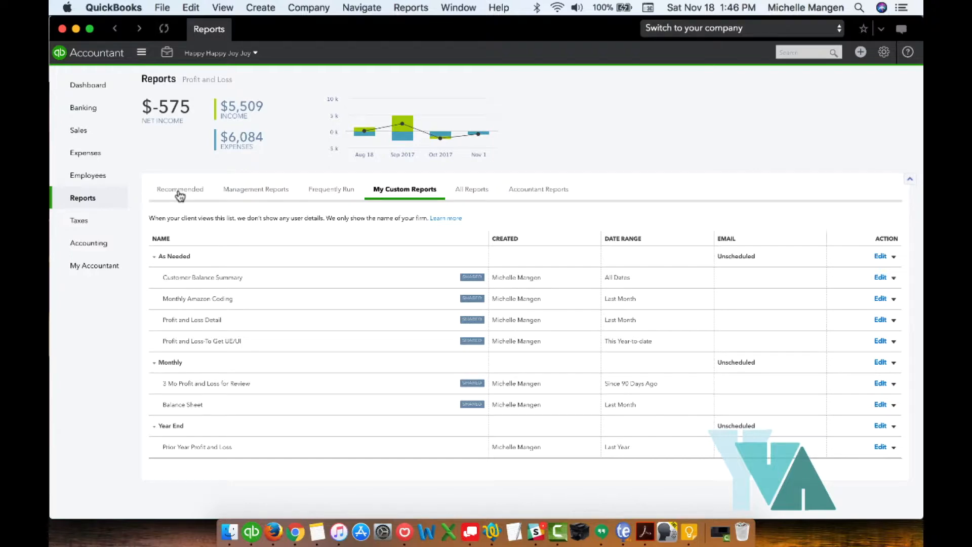
left_click(180, 190)
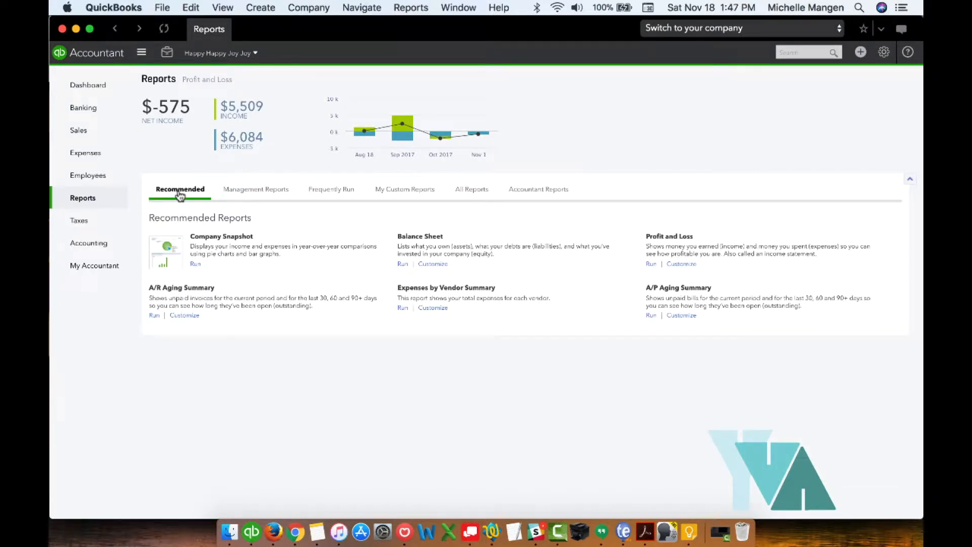
left_click(405, 189)
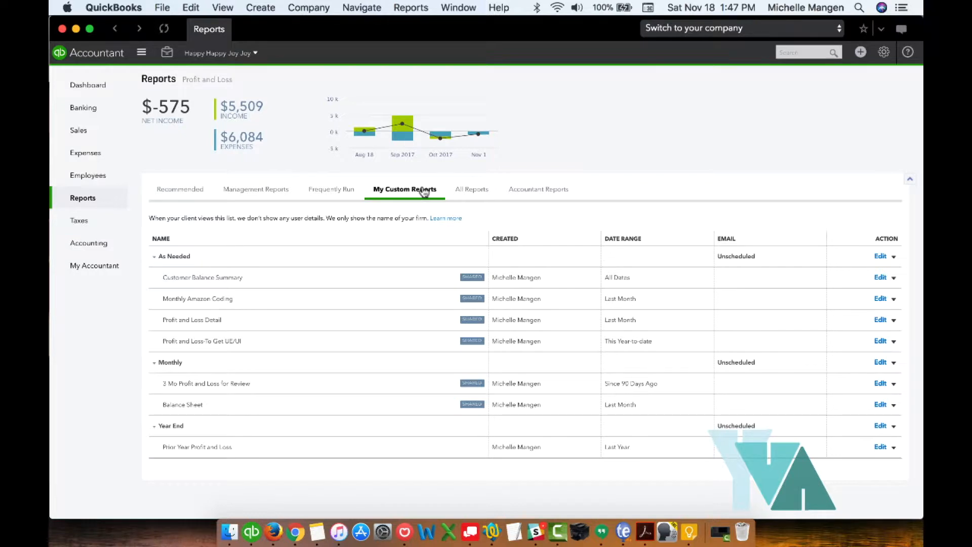
mouse_move(562, 200)
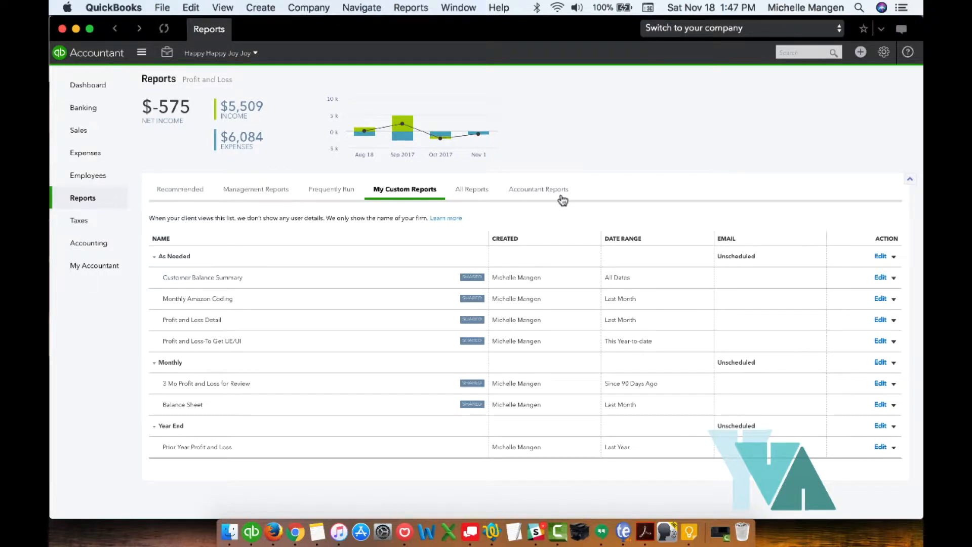
mouse_move(624, 193)
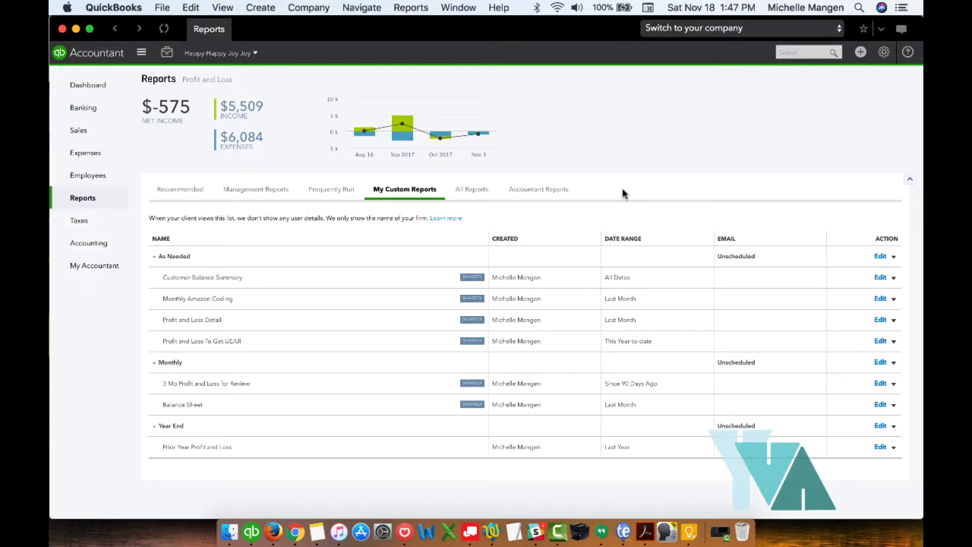
mouse_move(202, 412)
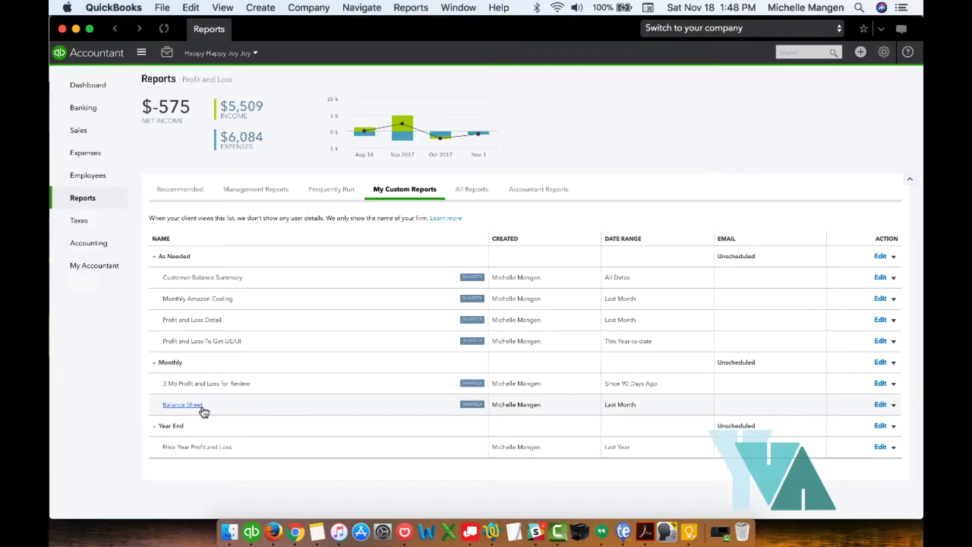
mouse_move(256, 379)
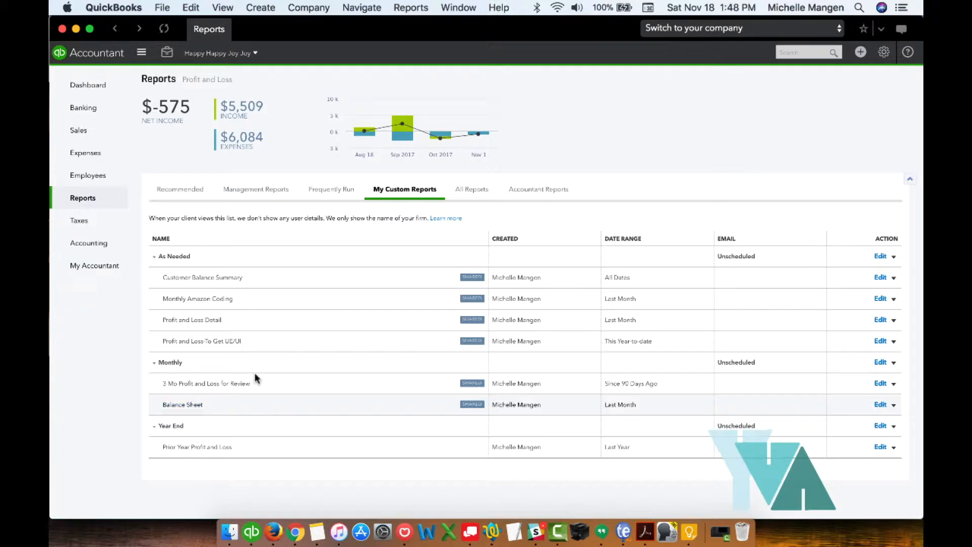
Step: Switch to All Reports and expand the Business Overview category
left_click(471, 189)
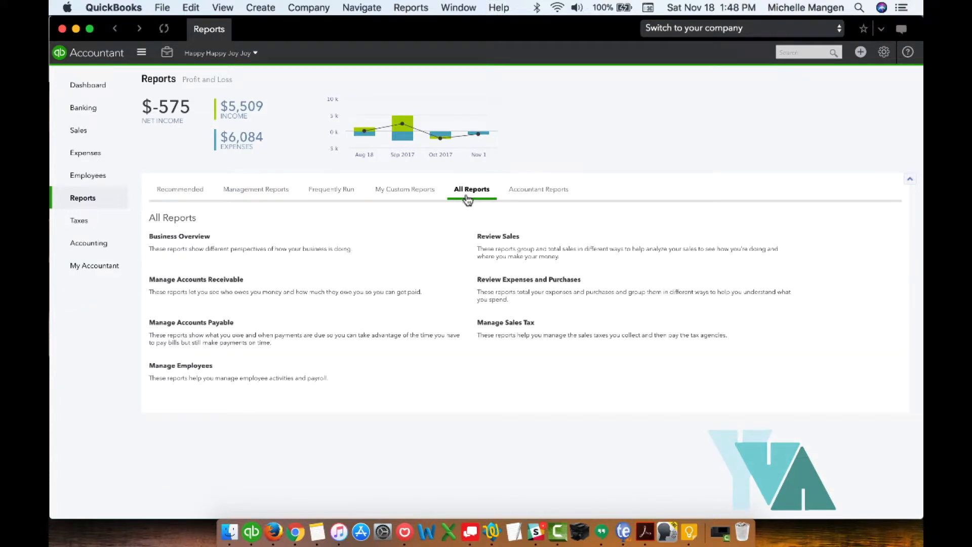
mouse_move(256, 344)
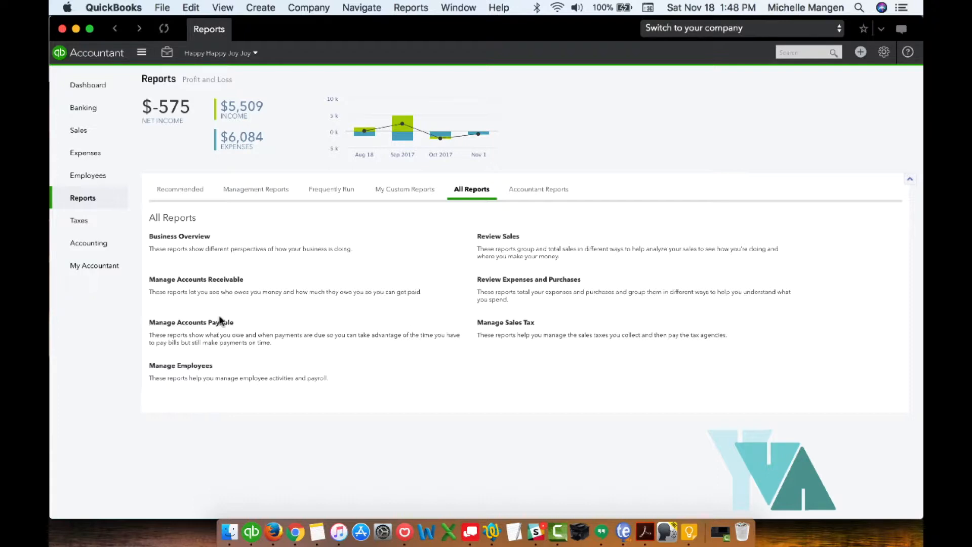
mouse_move(175, 238)
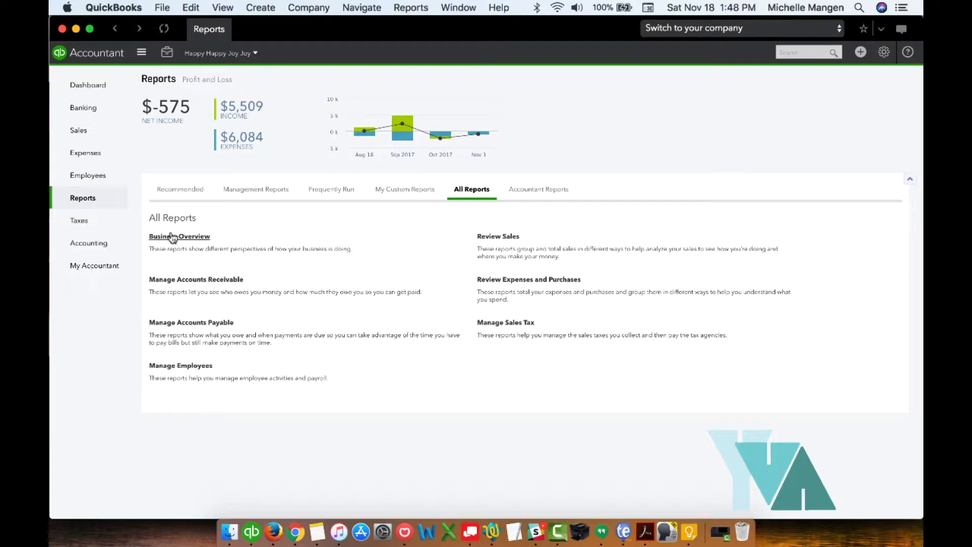
left_click(180, 237)
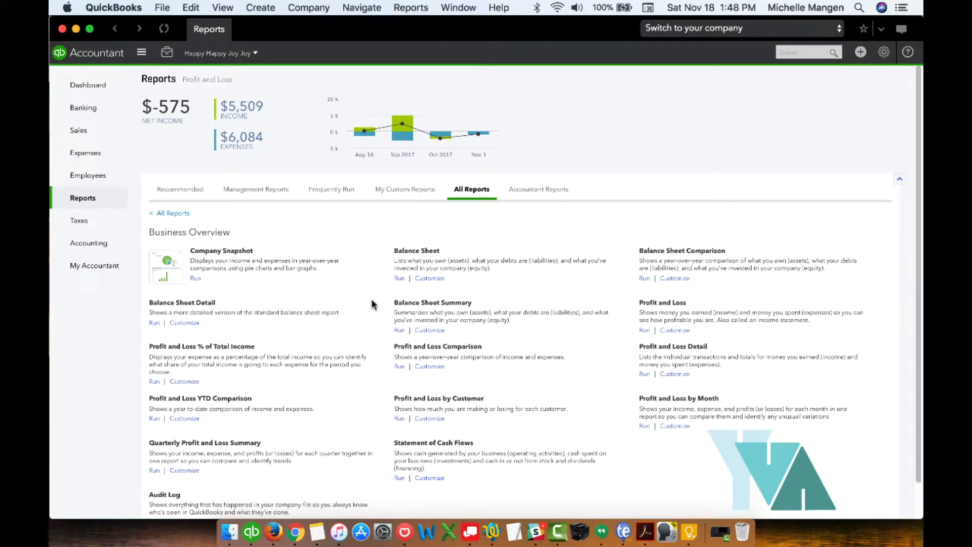
mouse_move(418, 257)
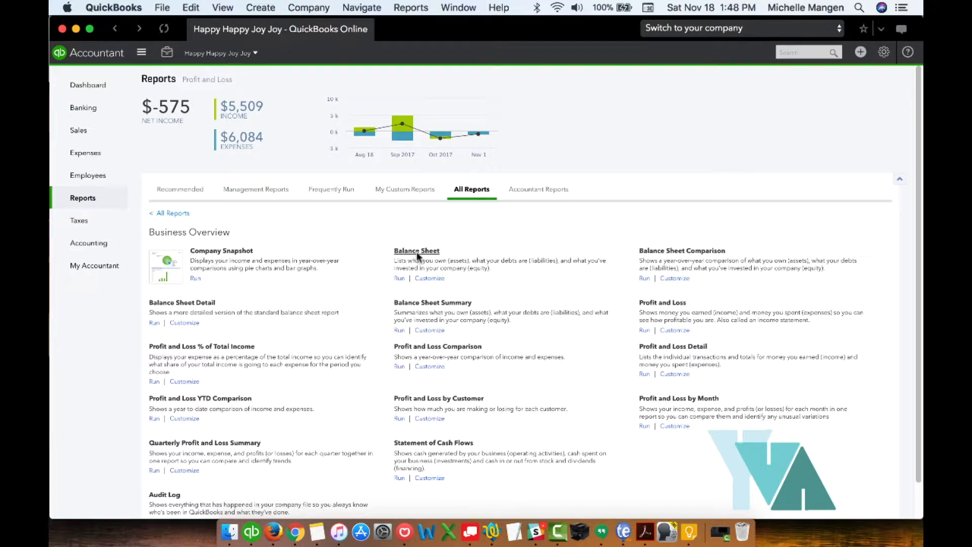
Step: Run the Balance Sheet report, showing balances as of October 31, 2017
left_click(417, 251)
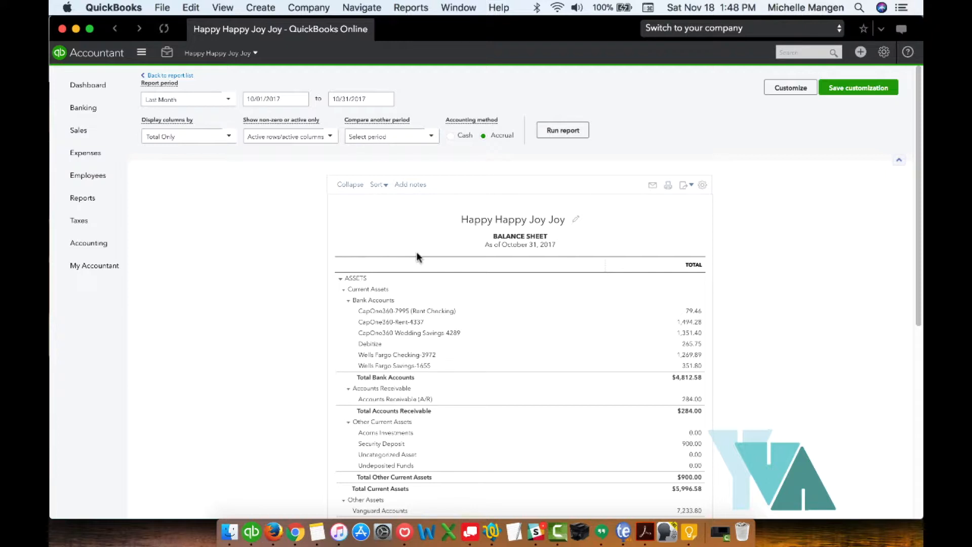
mouse_move(203, 120)
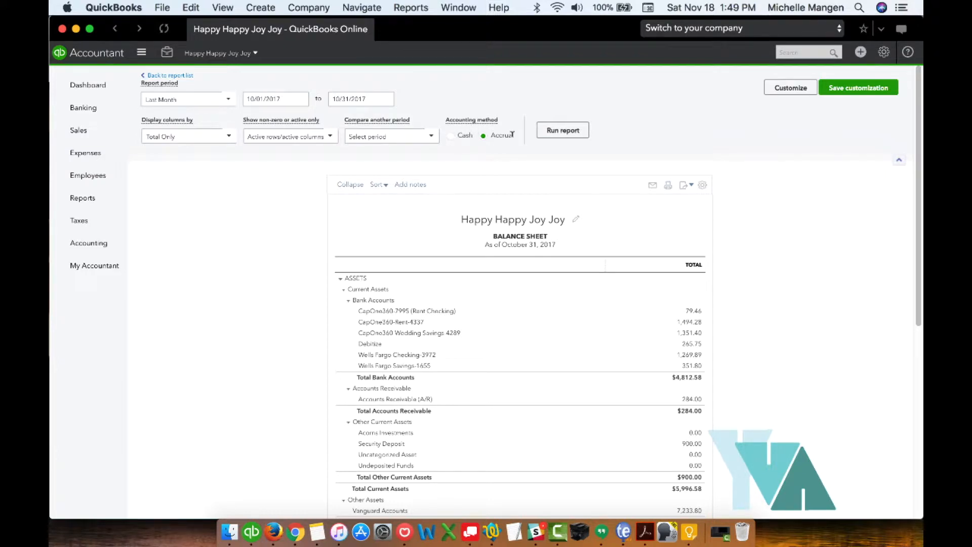
mouse_move(753, 107)
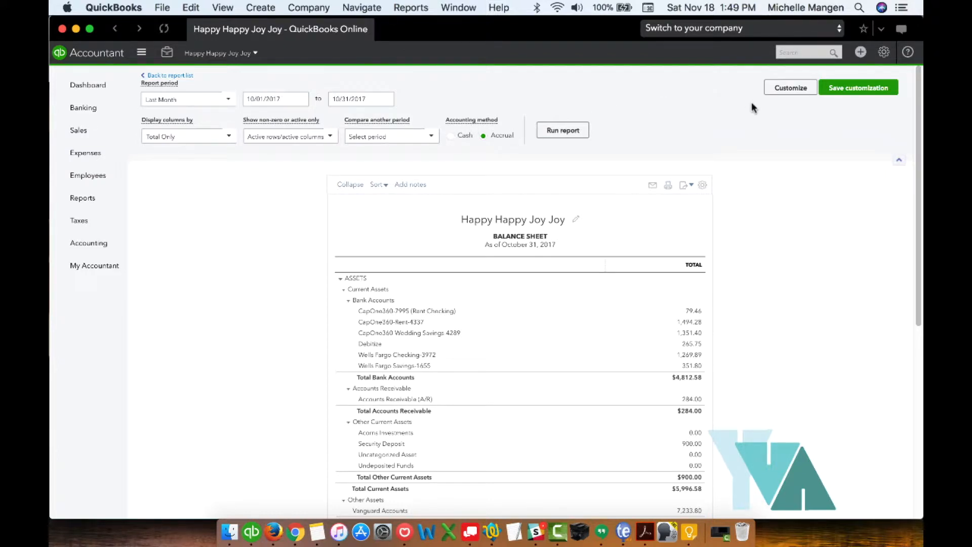
left_click(791, 87)
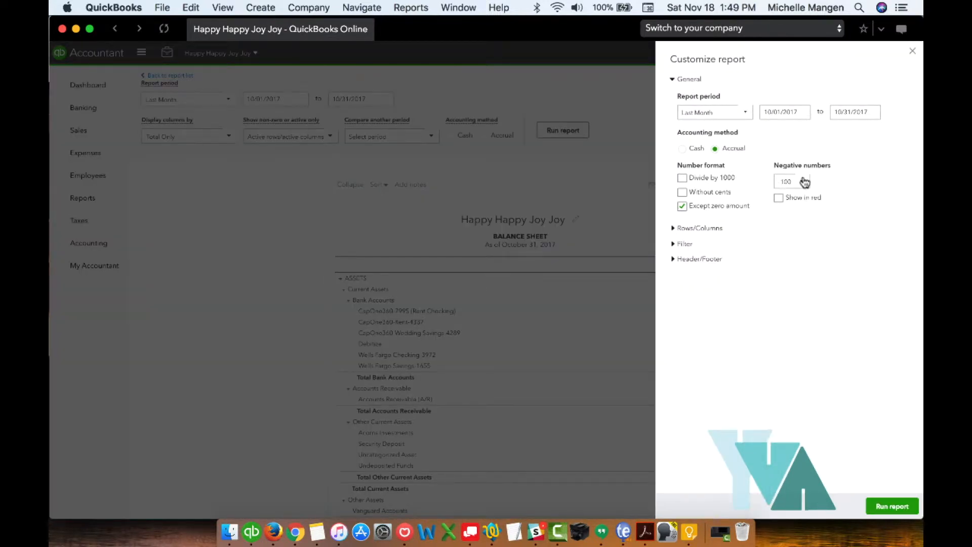
left_click(804, 182)
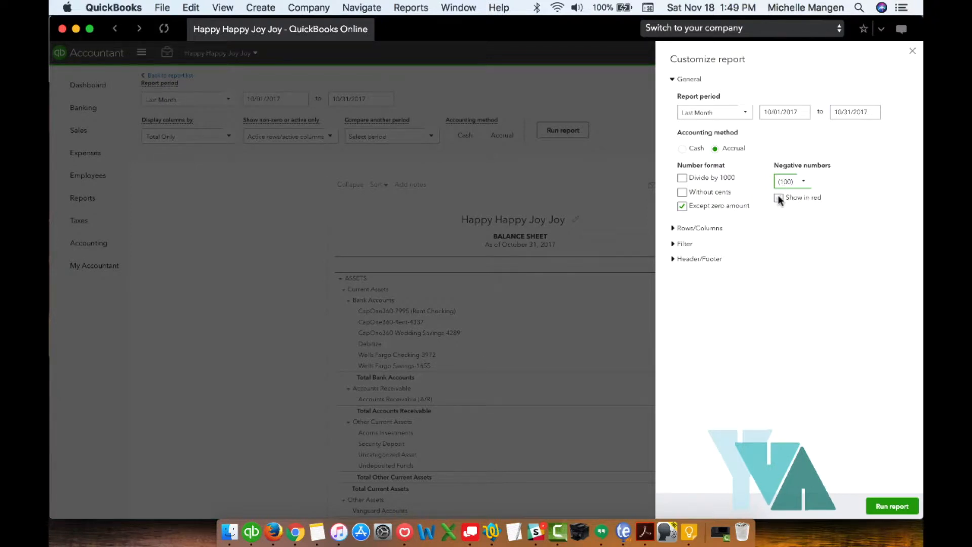
left_click(779, 197)
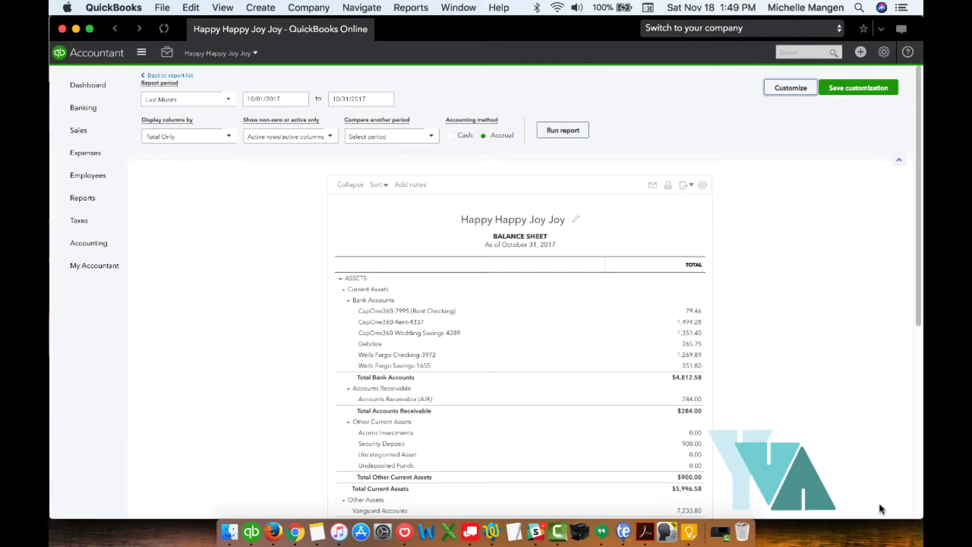
scroll("down", 3)
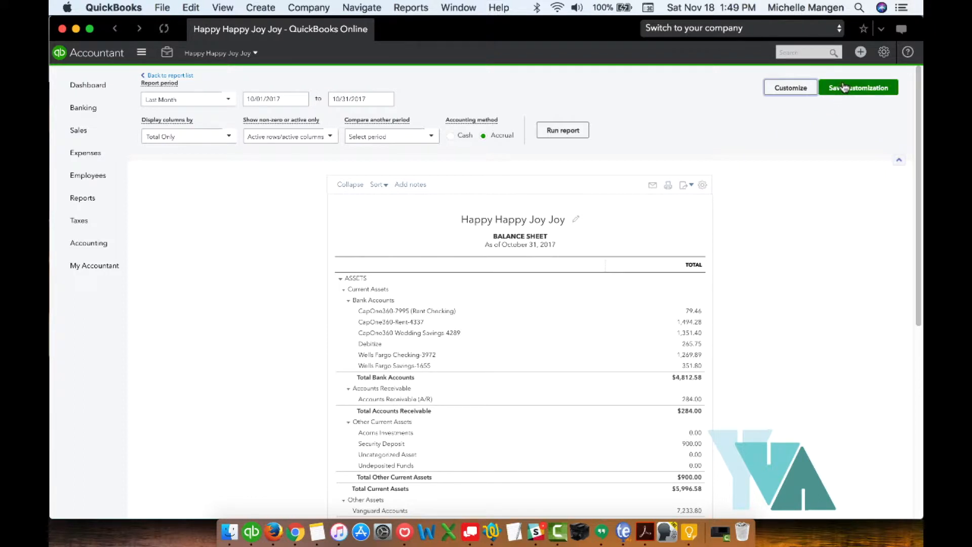
Step: Rerun the Balance Sheet with report period Last Year (as of December 31, 2016)
left_click(188, 100)
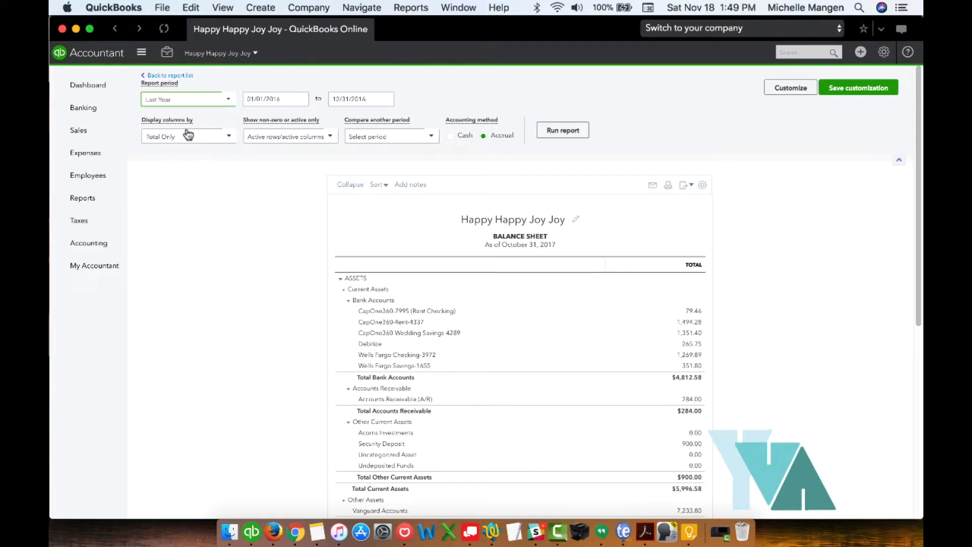
left_click(563, 131)
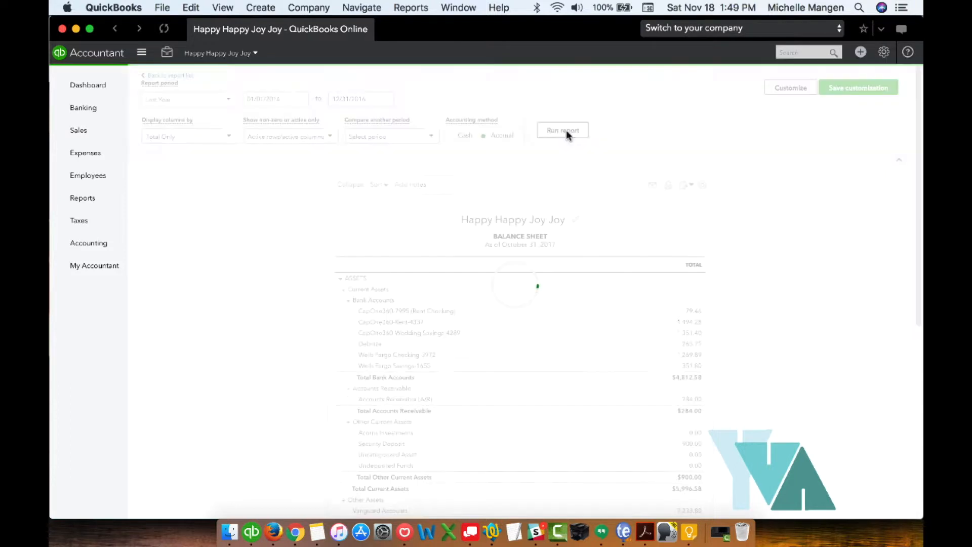
left_click(562, 130)
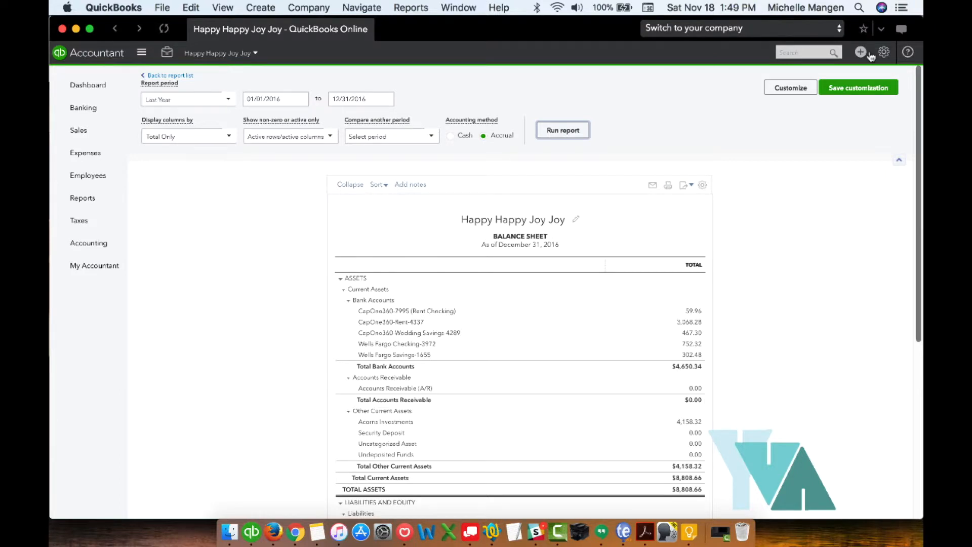
Step: Save the report as 'Prior Year Balance Sheet' in the Year End group
left_click(859, 87)
type("Prior Year Balance Sheet")
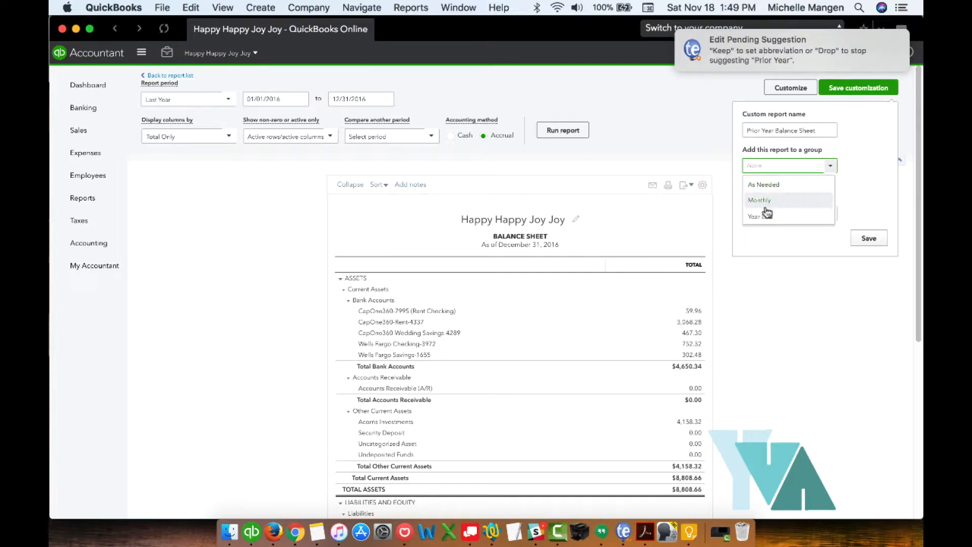
mouse_move(771, 220)
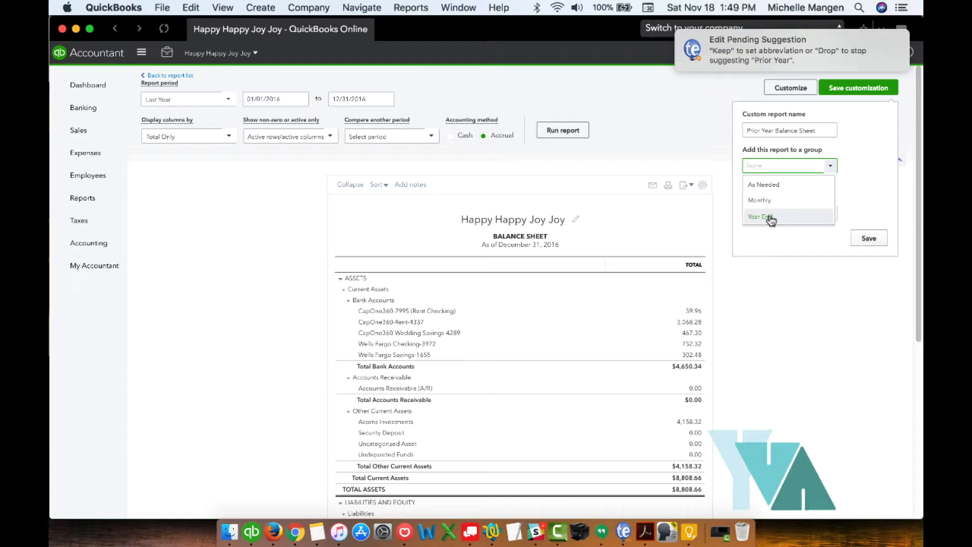
left_click(762, 216)
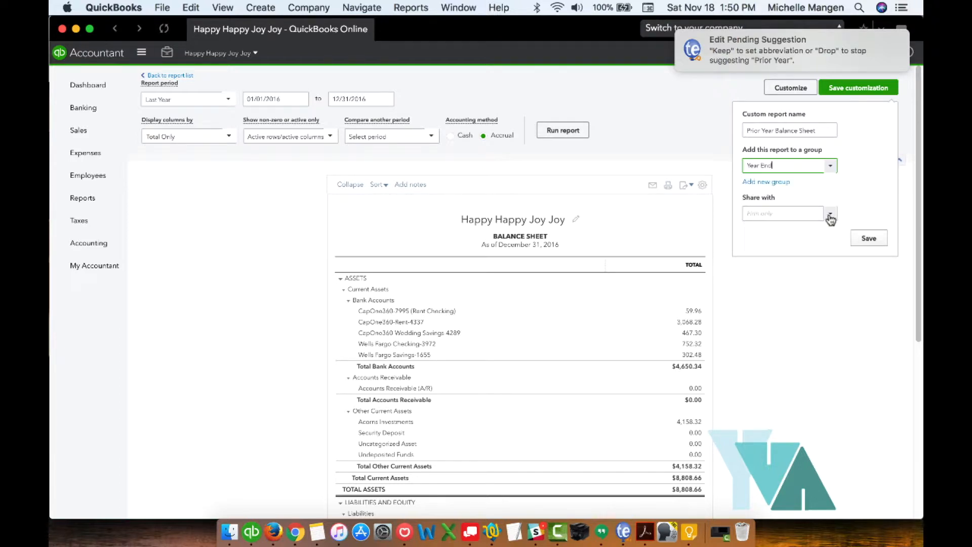
left_click(829, 214)
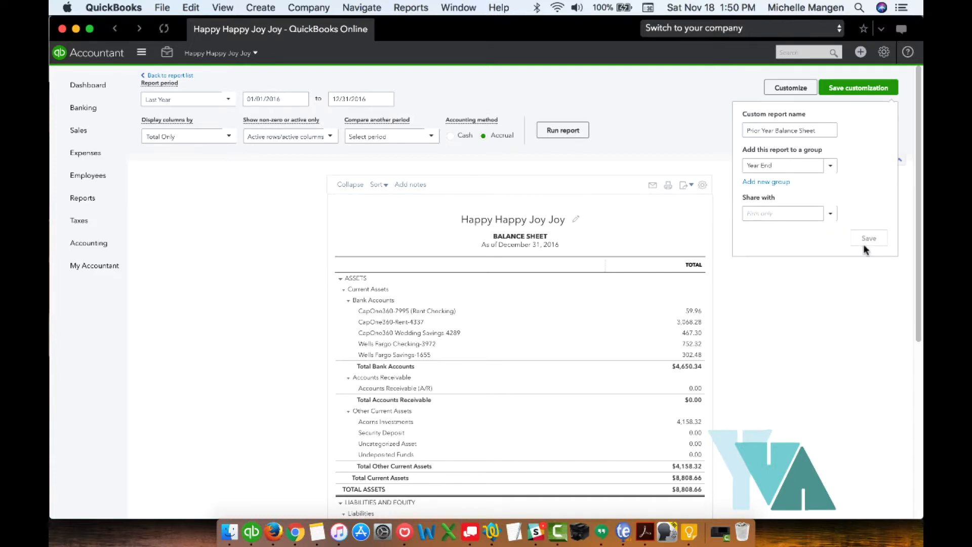
left_click(870, 237)
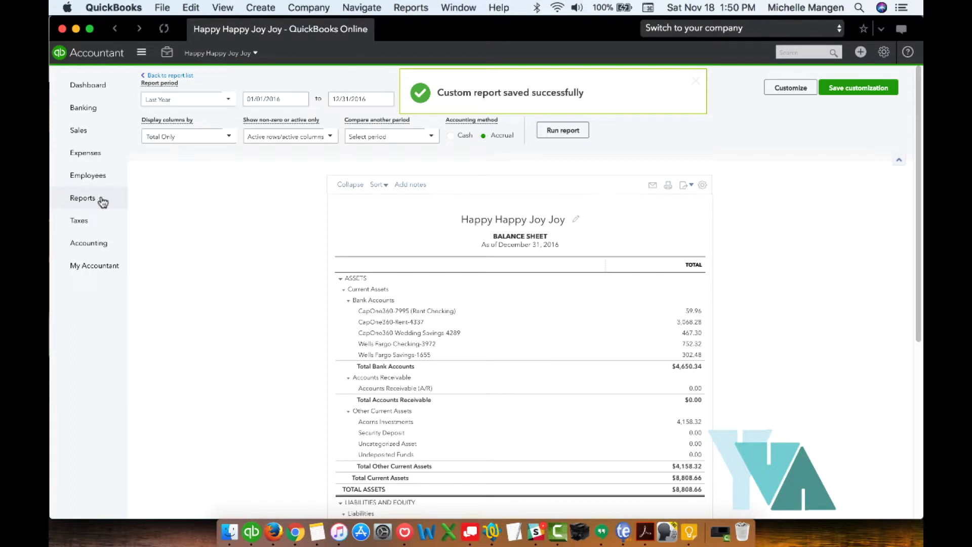
Step: Return to the Reports overview showing the Business Overview list
left_click(696, 81)
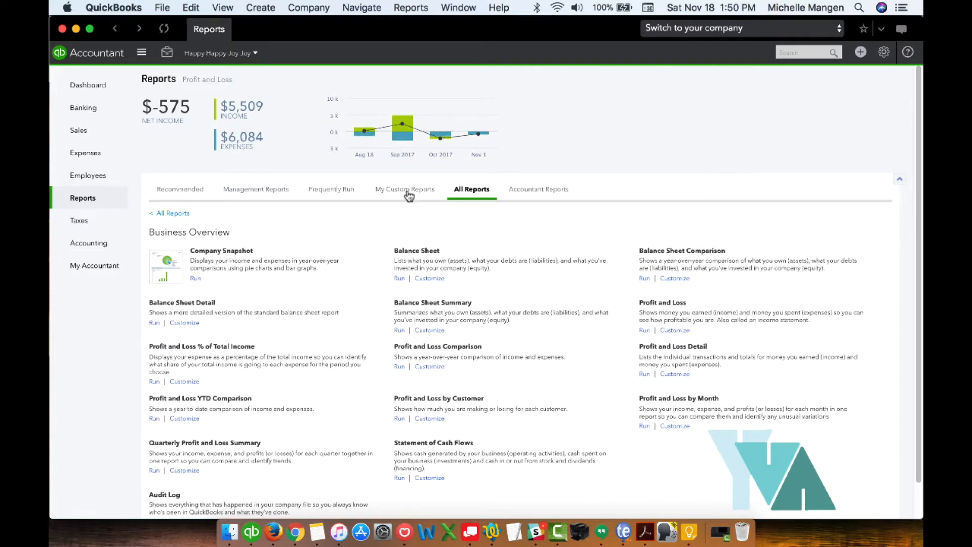
Step: Open My Custom Reports to see both prior-year reports under Year End
left_click(405, 190)
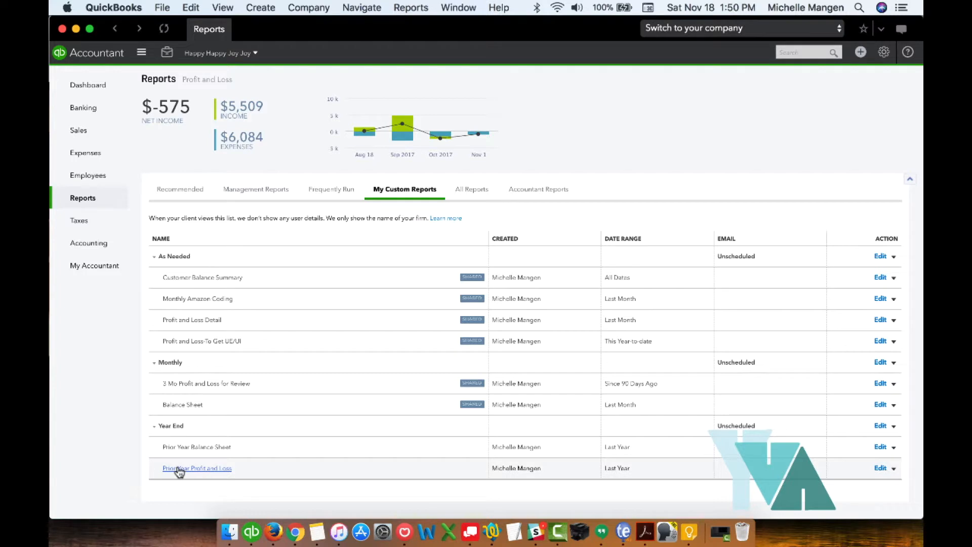
mouse_move(193, 472)
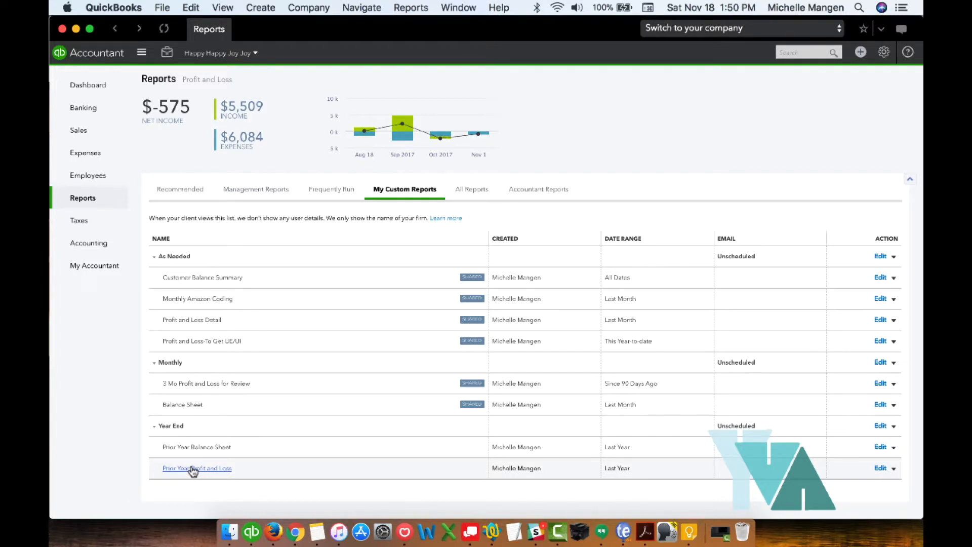
mouse_move(204, 474)
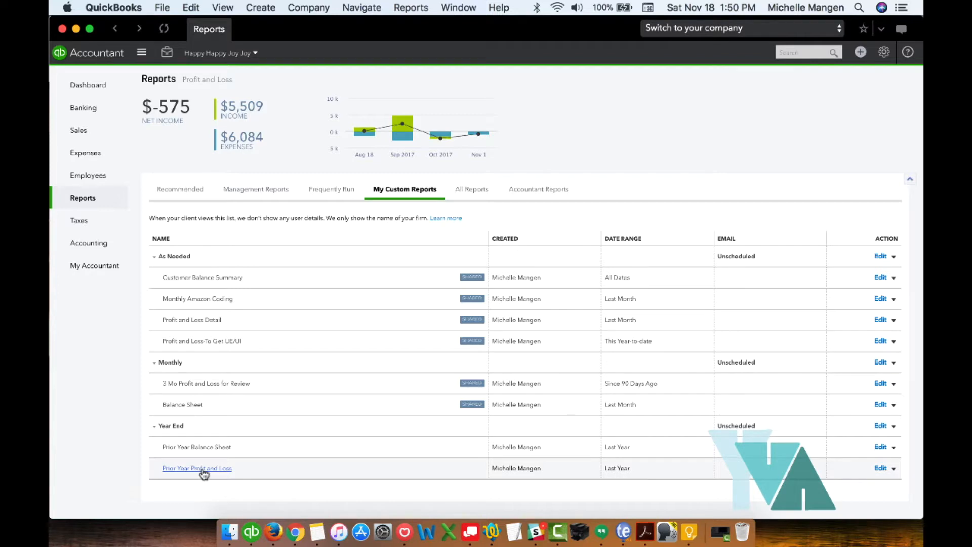
left_click(197, 468)
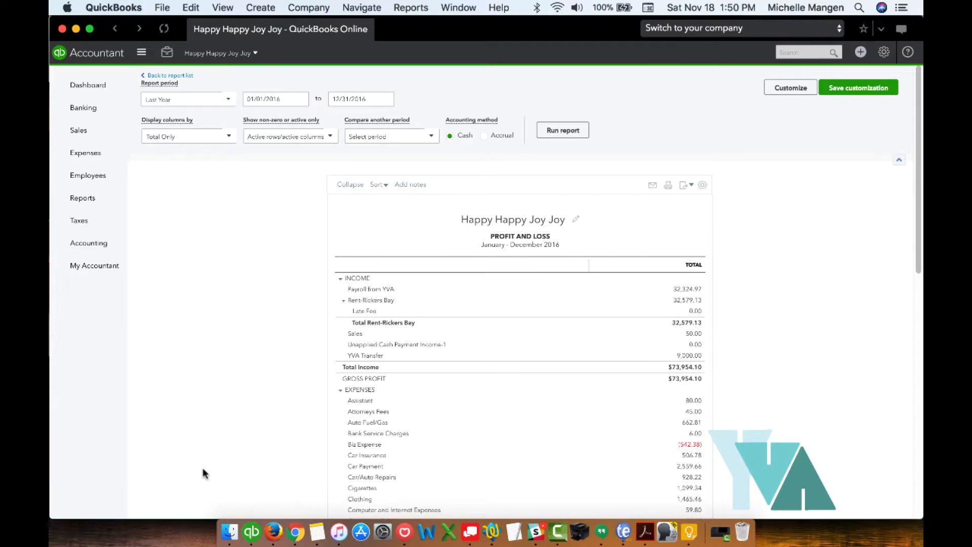
mouse_move(231, 104)
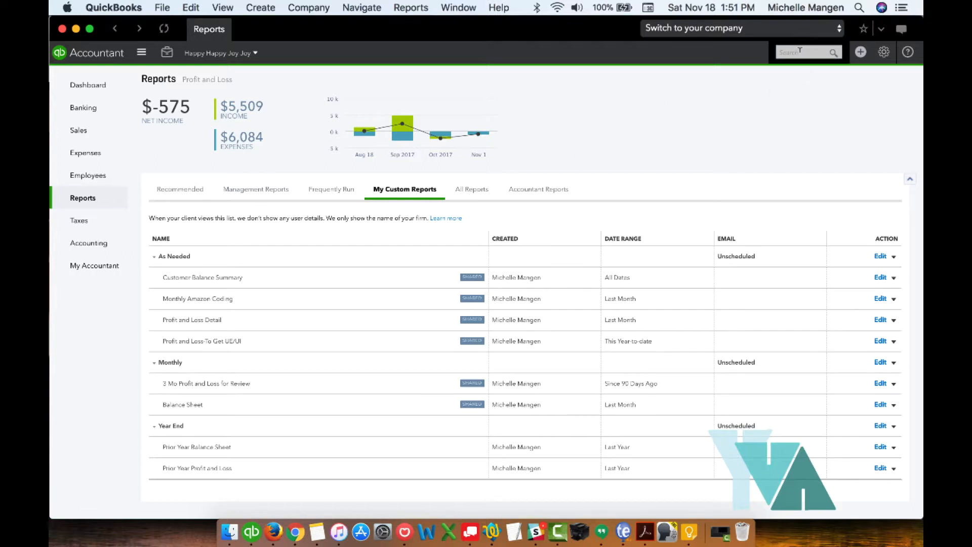
Step: Search for 'vendor' to list matching vendor reports
left_click(805, 52)
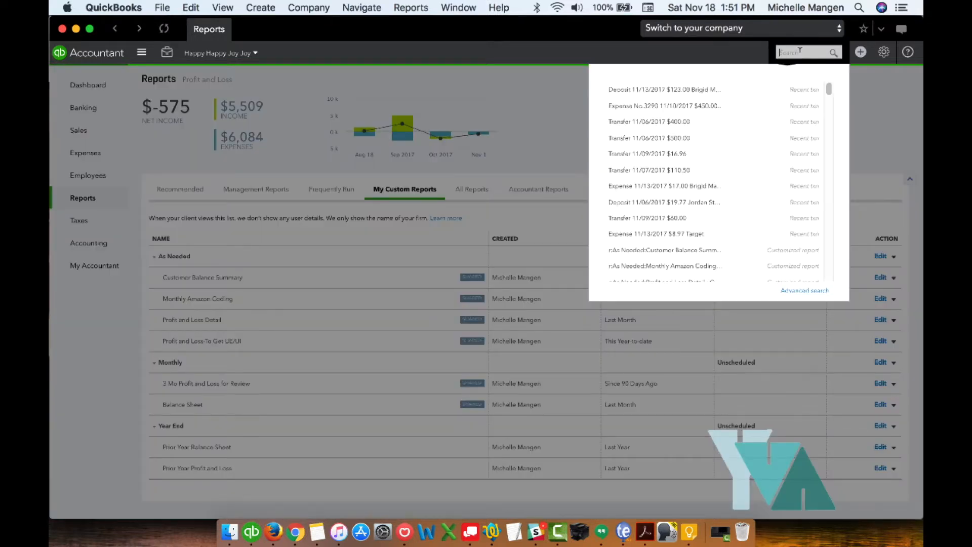
type("a/")
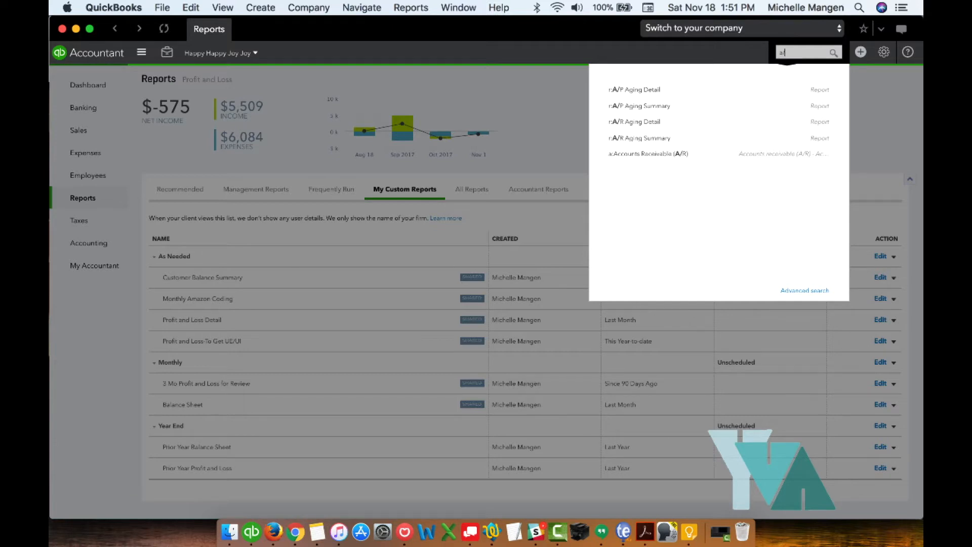
mouse_move(672, 79)
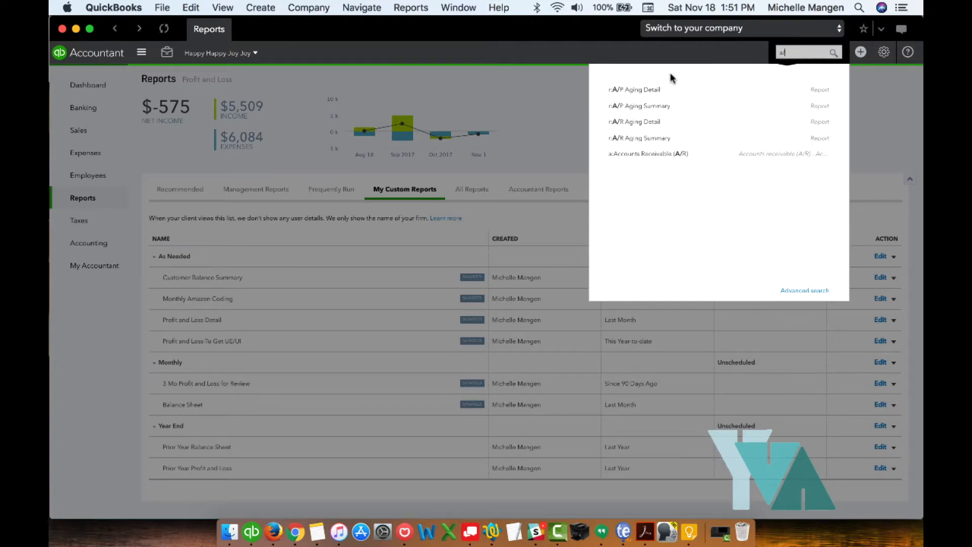
mouse_move(645, 89)
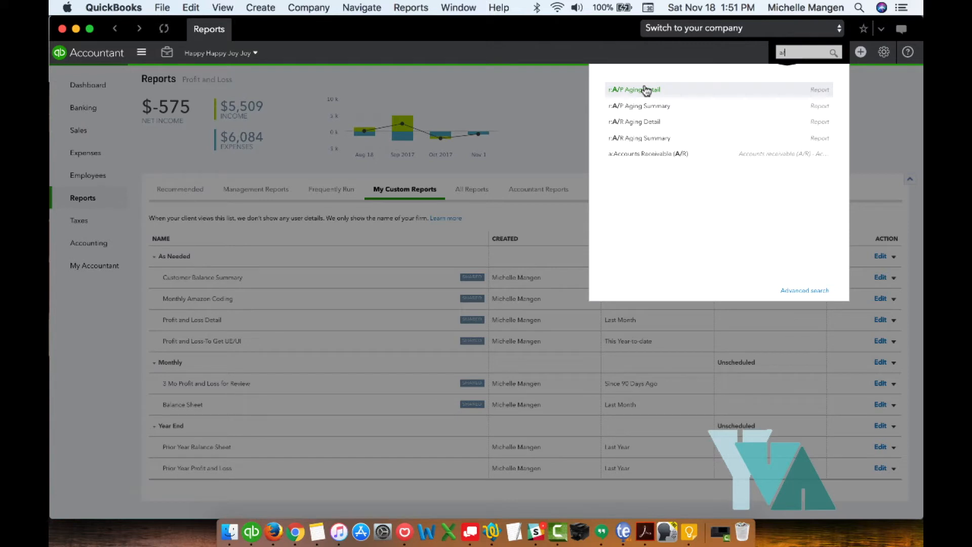
mouse_move(685, 117)
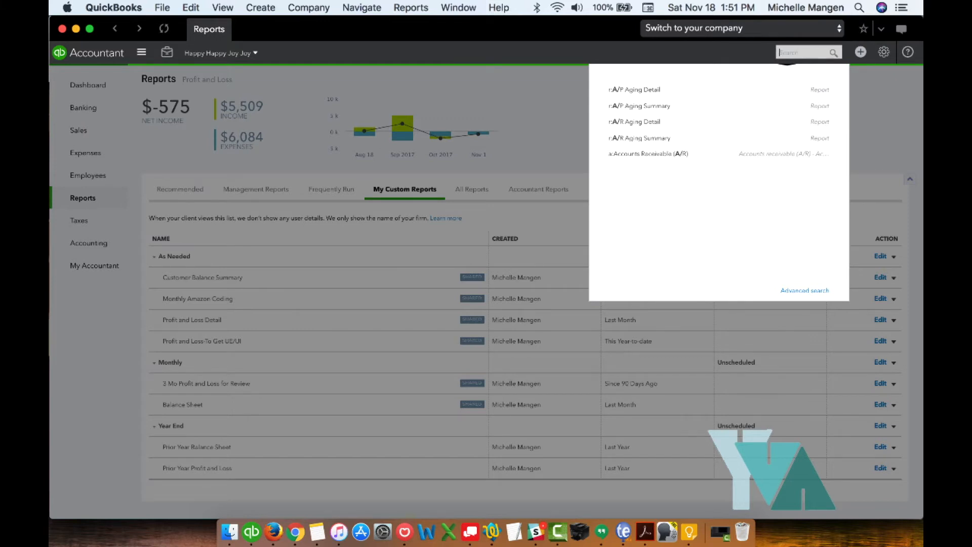
type("vendor")
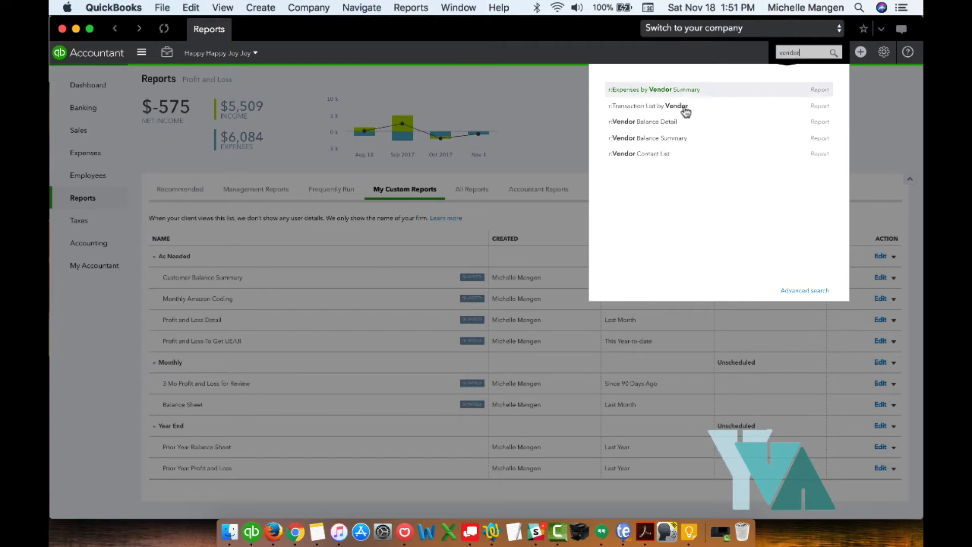
mouse_move(676, 107)
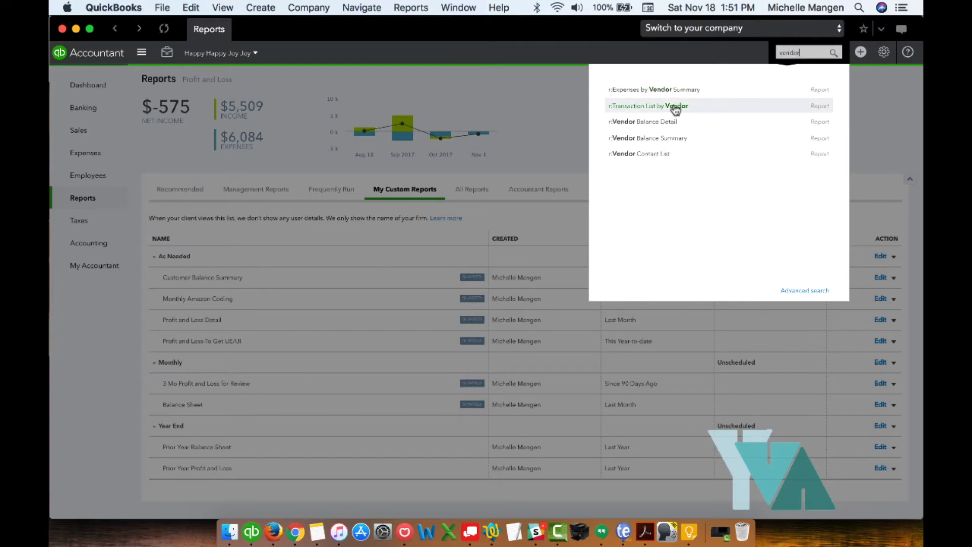
Step: Run Transaction List by Vendor for This Year to date (January 1 – November 18, 2017)
left_click(648, 106)
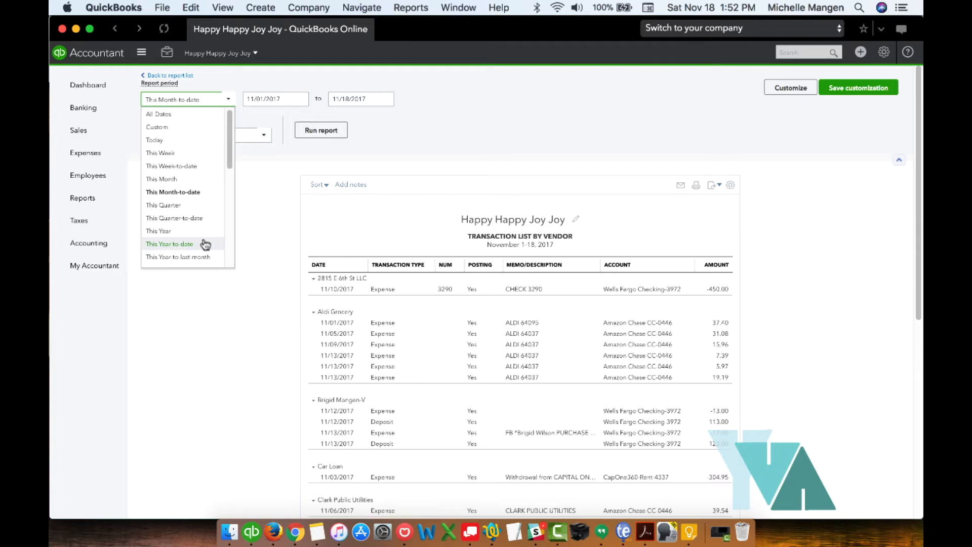
left_click(169, 244)
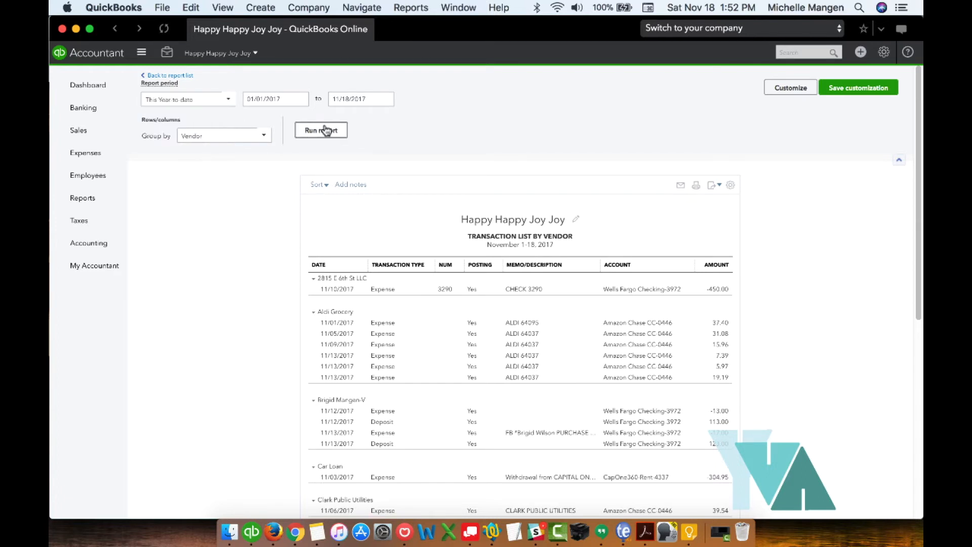
left_click(321, 130)
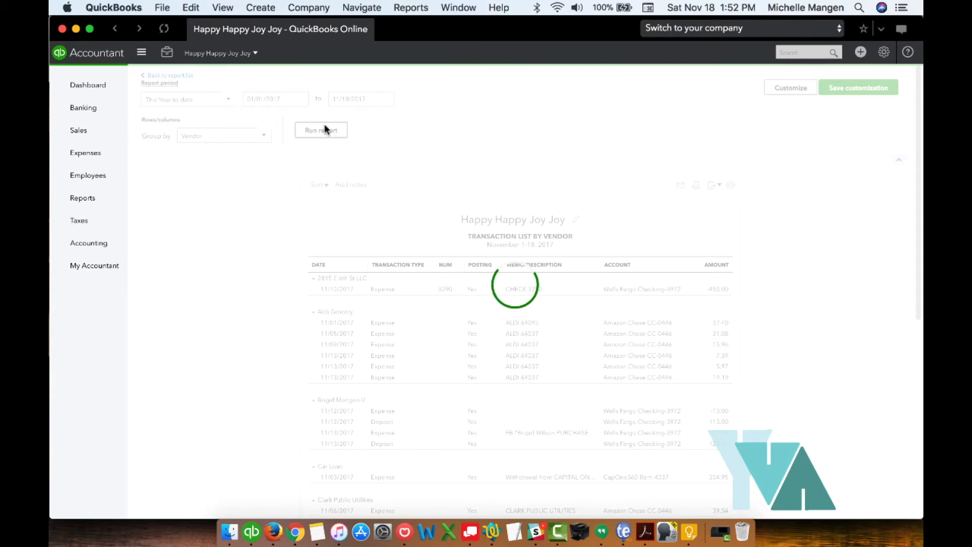
left_click(321, 130)
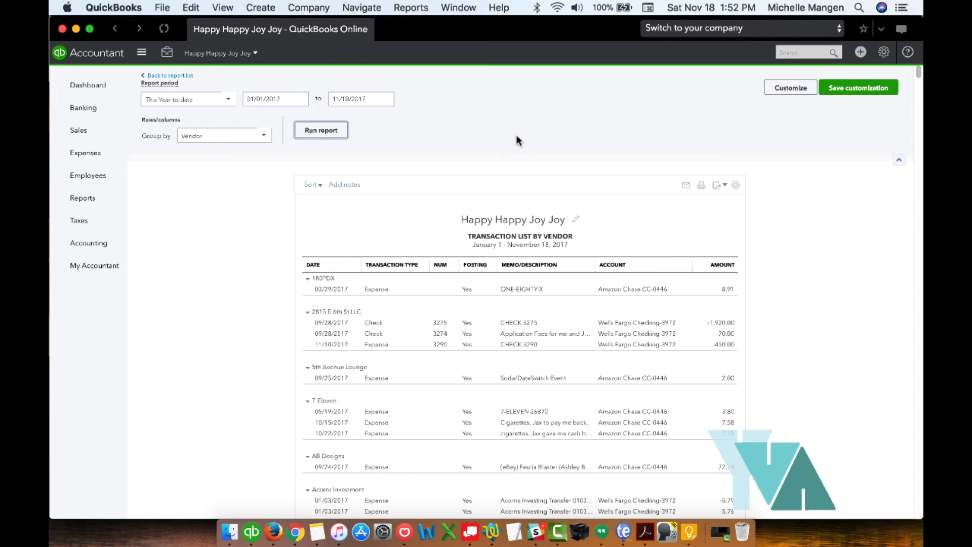
mouse_move(297, 116)
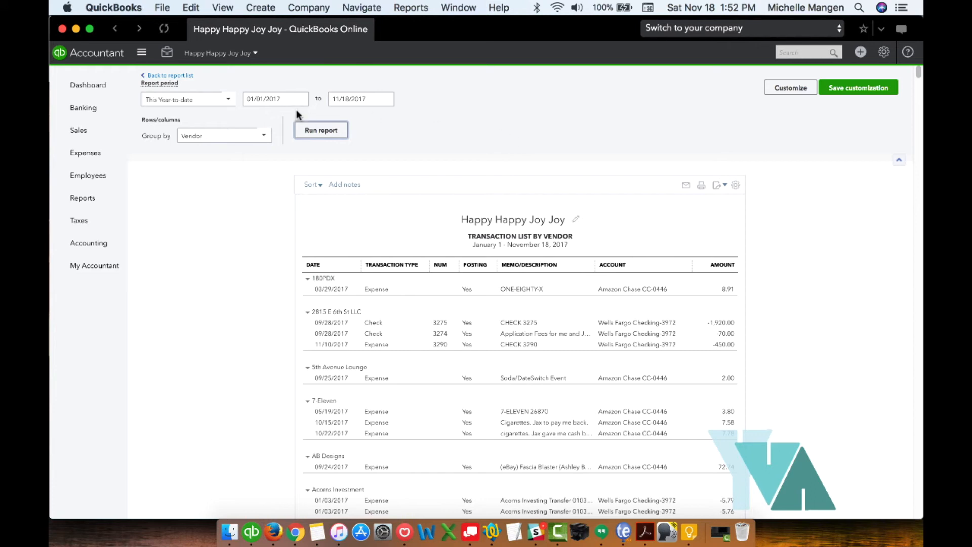
mouse_move(369, 113)
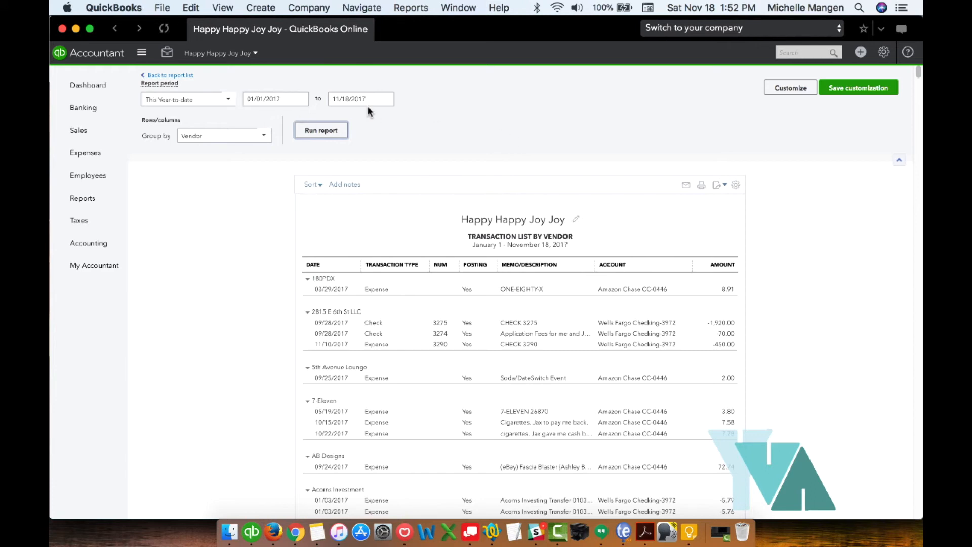
mouse_move(393, 342)
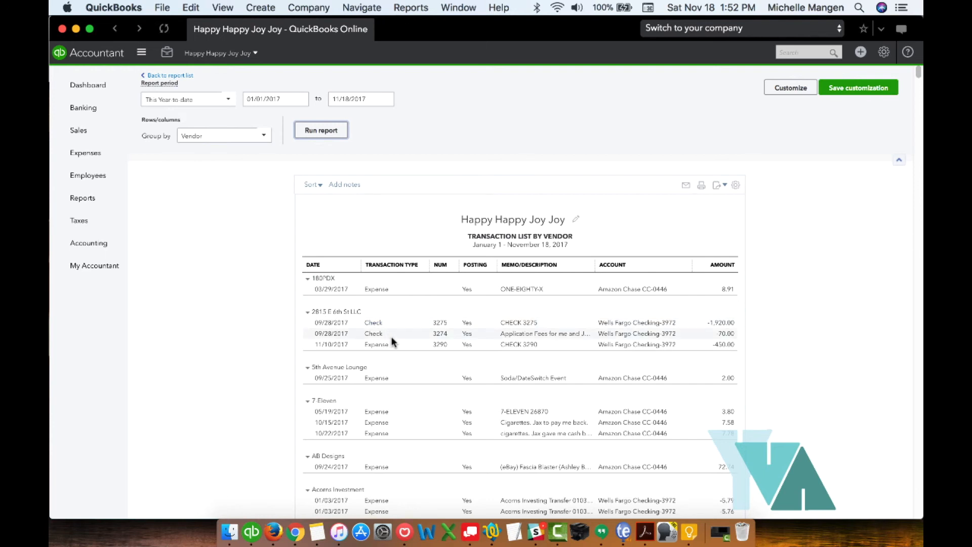
mouse_move(613, 175)
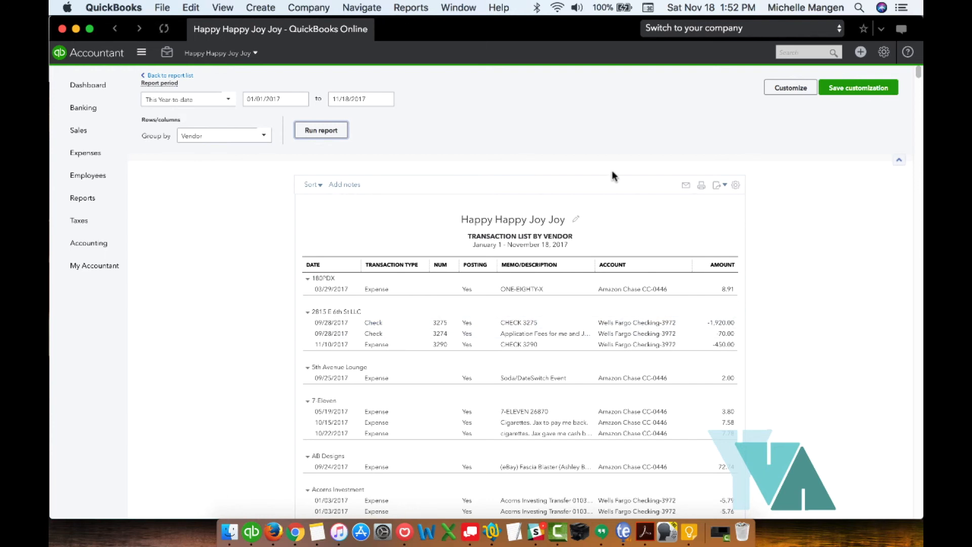
mouse_move(859, 87)
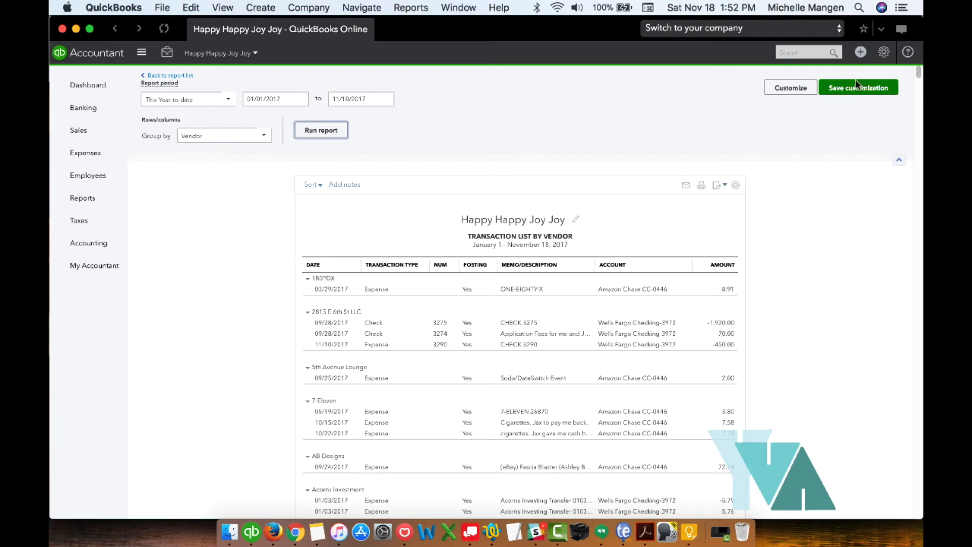
Step: Close the Customize panel unchanged and open the save form named Transaction List by Vendor
left_click(791, 88)
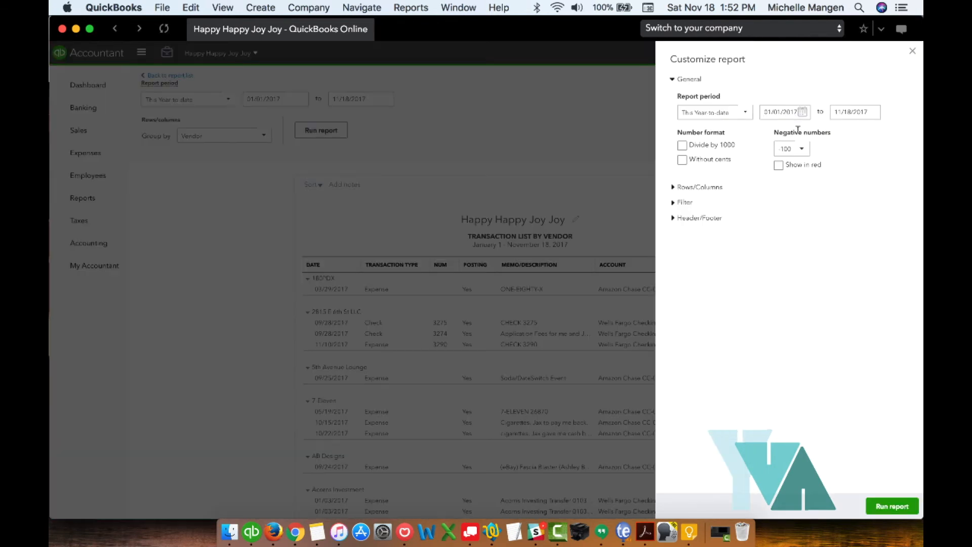
mouse_move(900, 89)
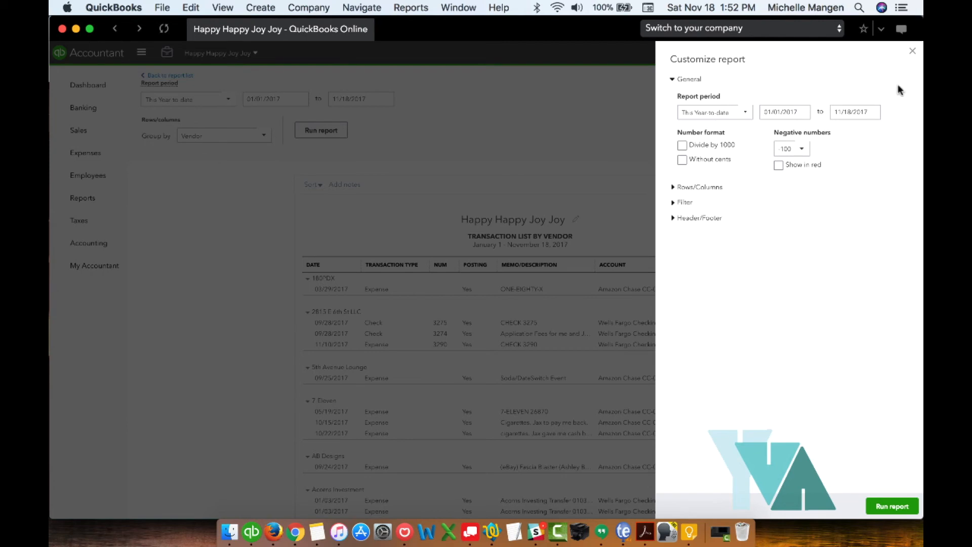
left_click(913, 51)
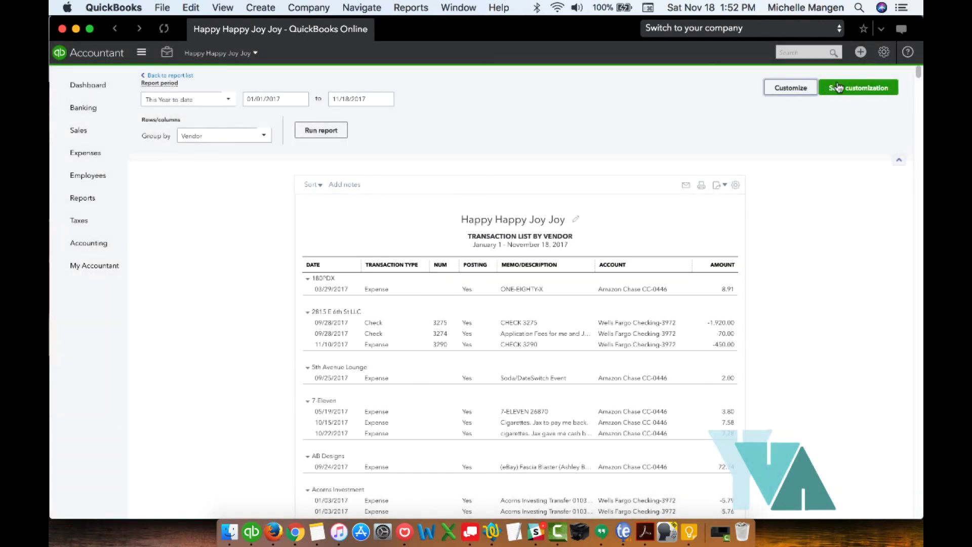
left_click(859, 87)
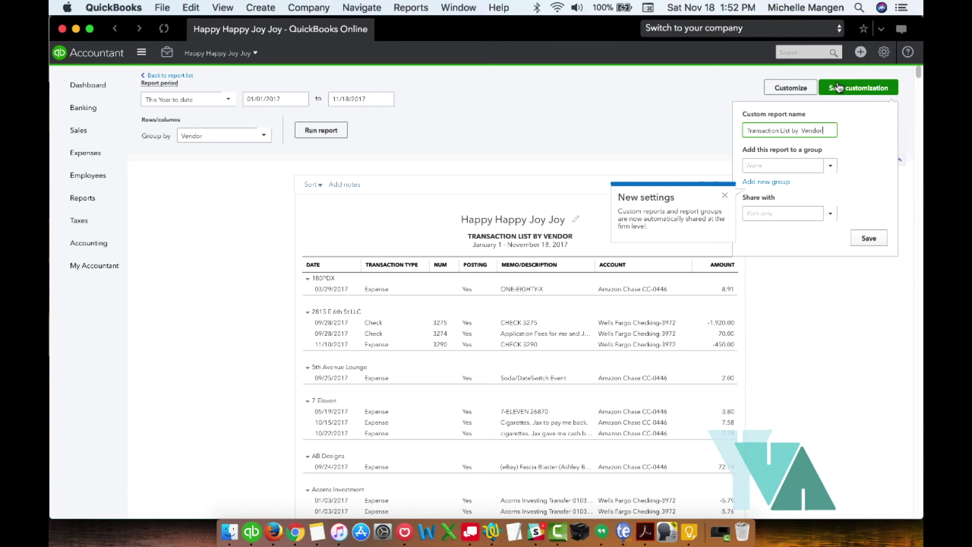
mouse_move(599, 107)
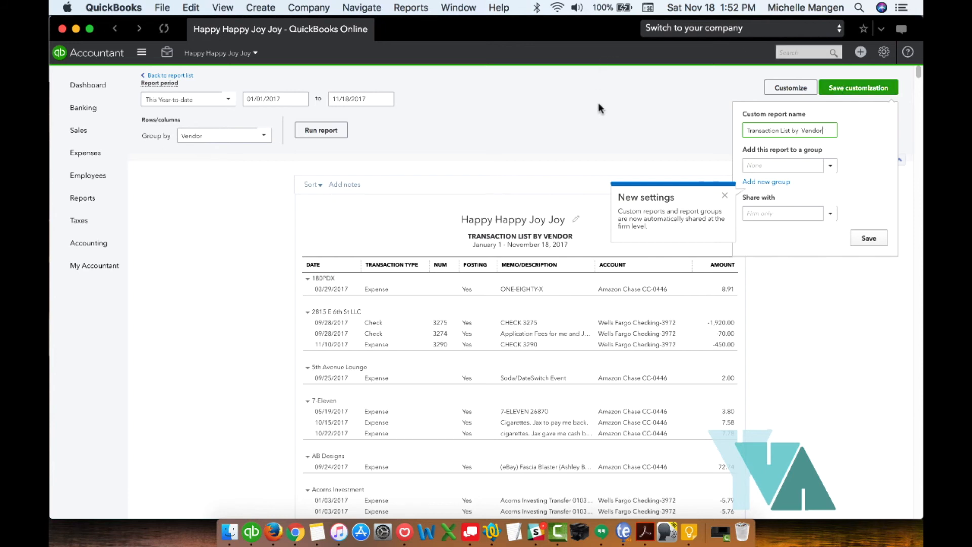